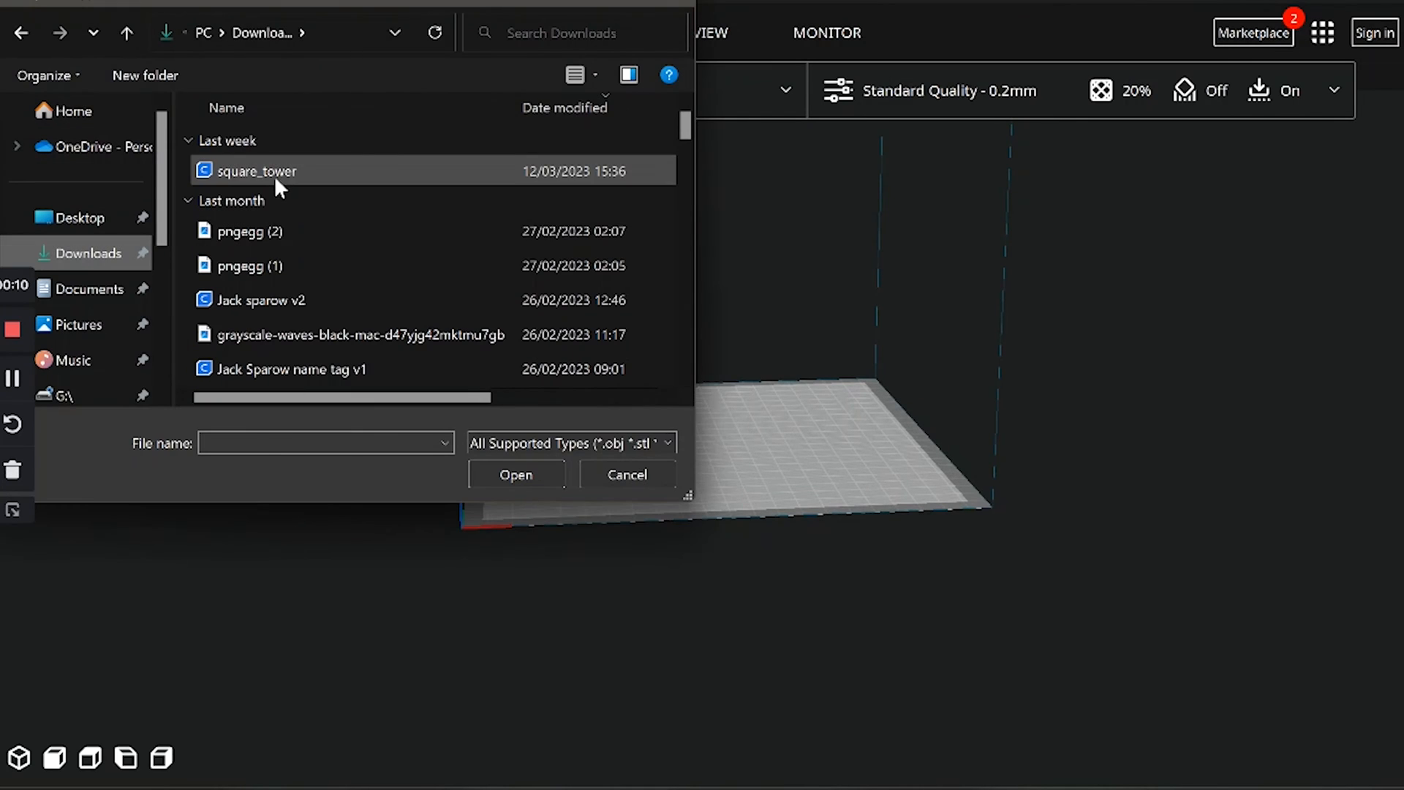
Load the square_tower model from Downloads and orbit the view to inspect the hollow tower
{"action": "left_click", "coordinate": [516, 474]}
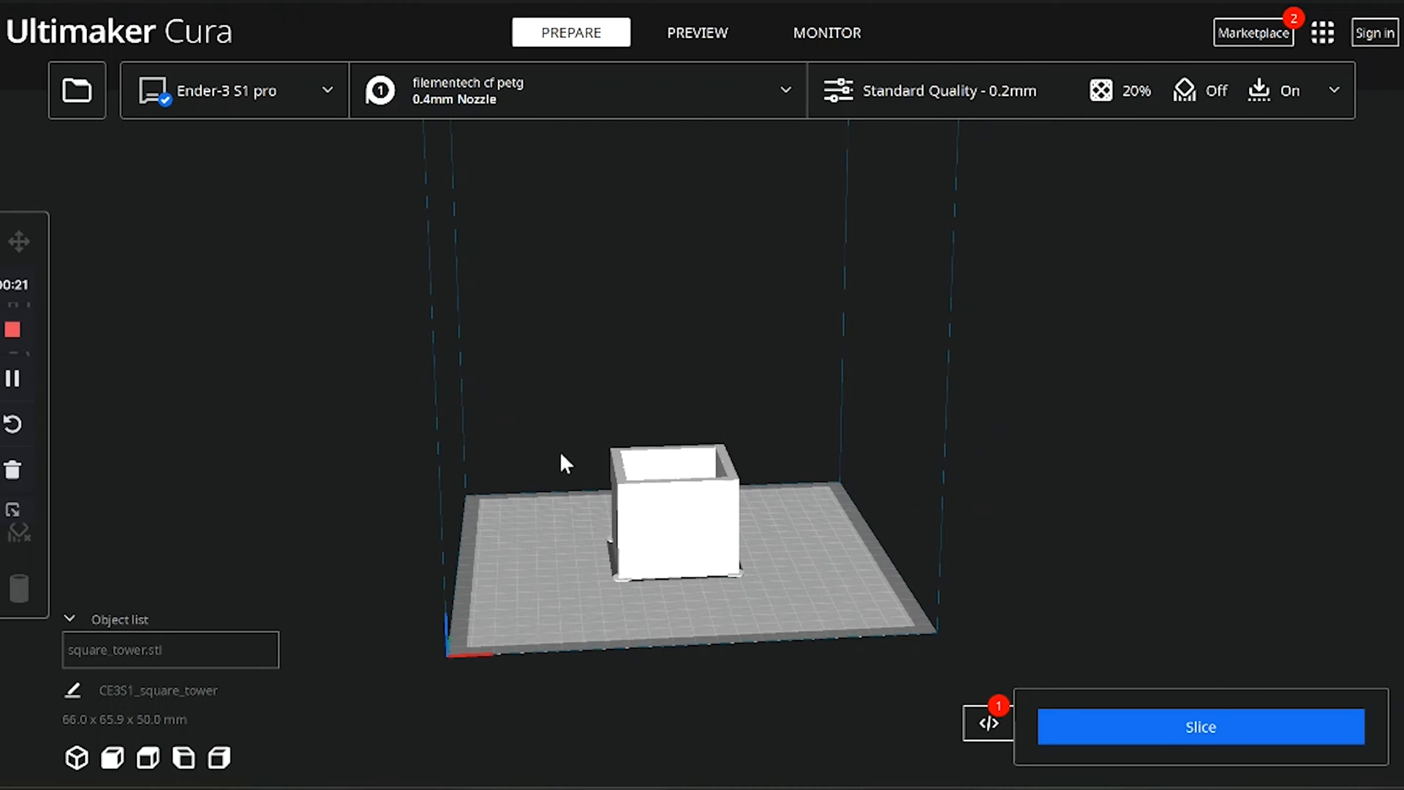
{"action": "left_click_drag", "start_coordinate": [564, 463], "coordinate": [425, 482]}
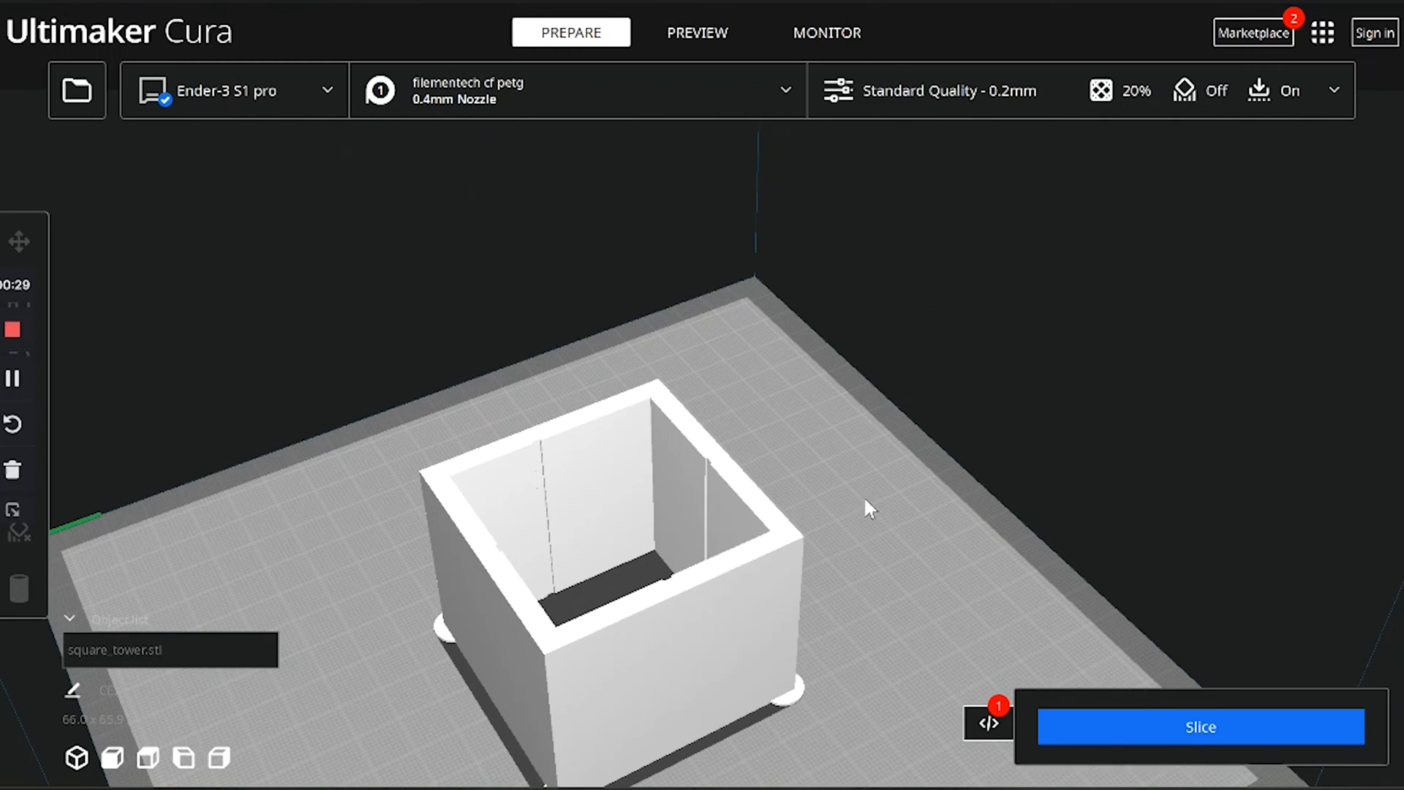
{"action": "left_click_drag", "start_coordinate": [869, 507], "coordinate": [869, 475]}
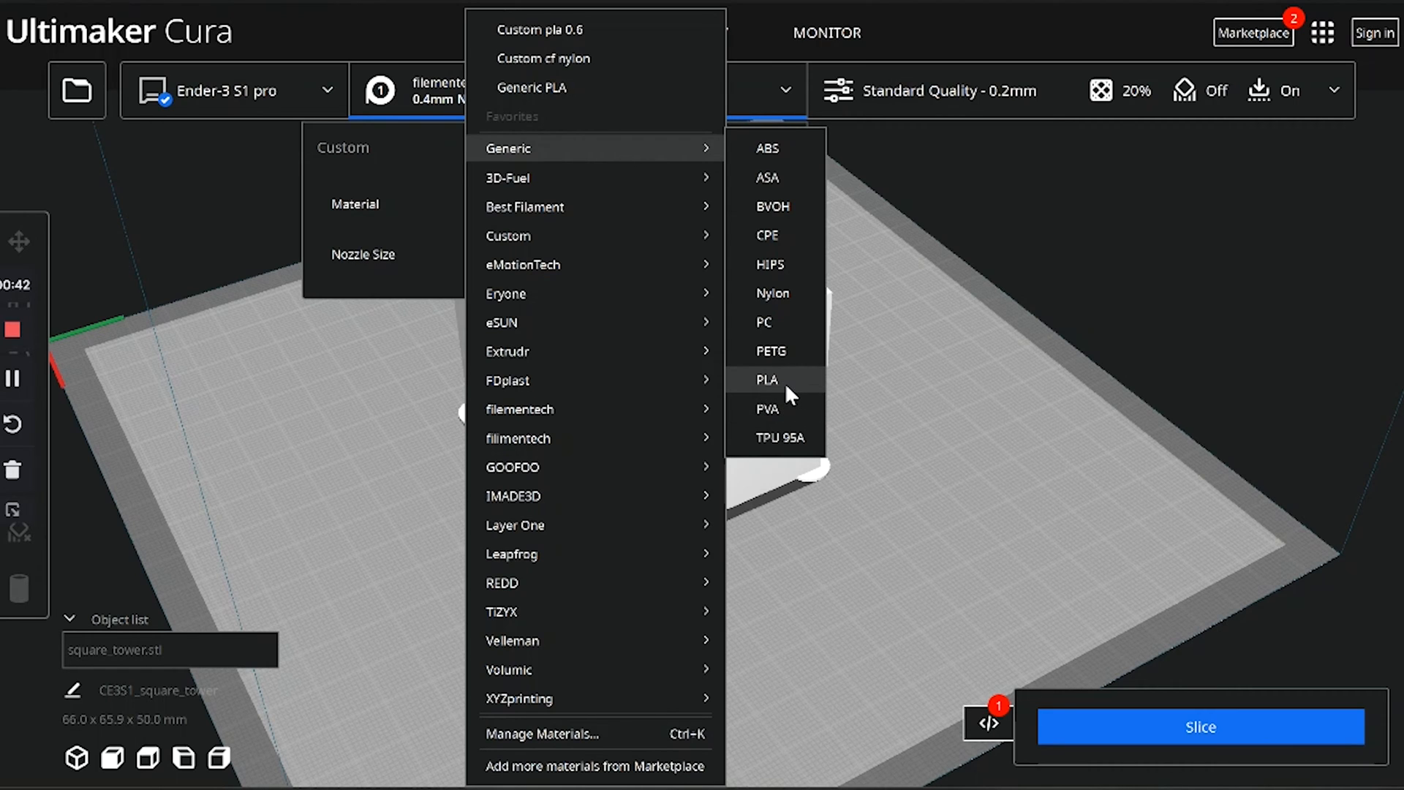
Choose Generic PLA as the material and discard the customised profile changes
{"action": "left_click", "coordinate": [766, 379]}
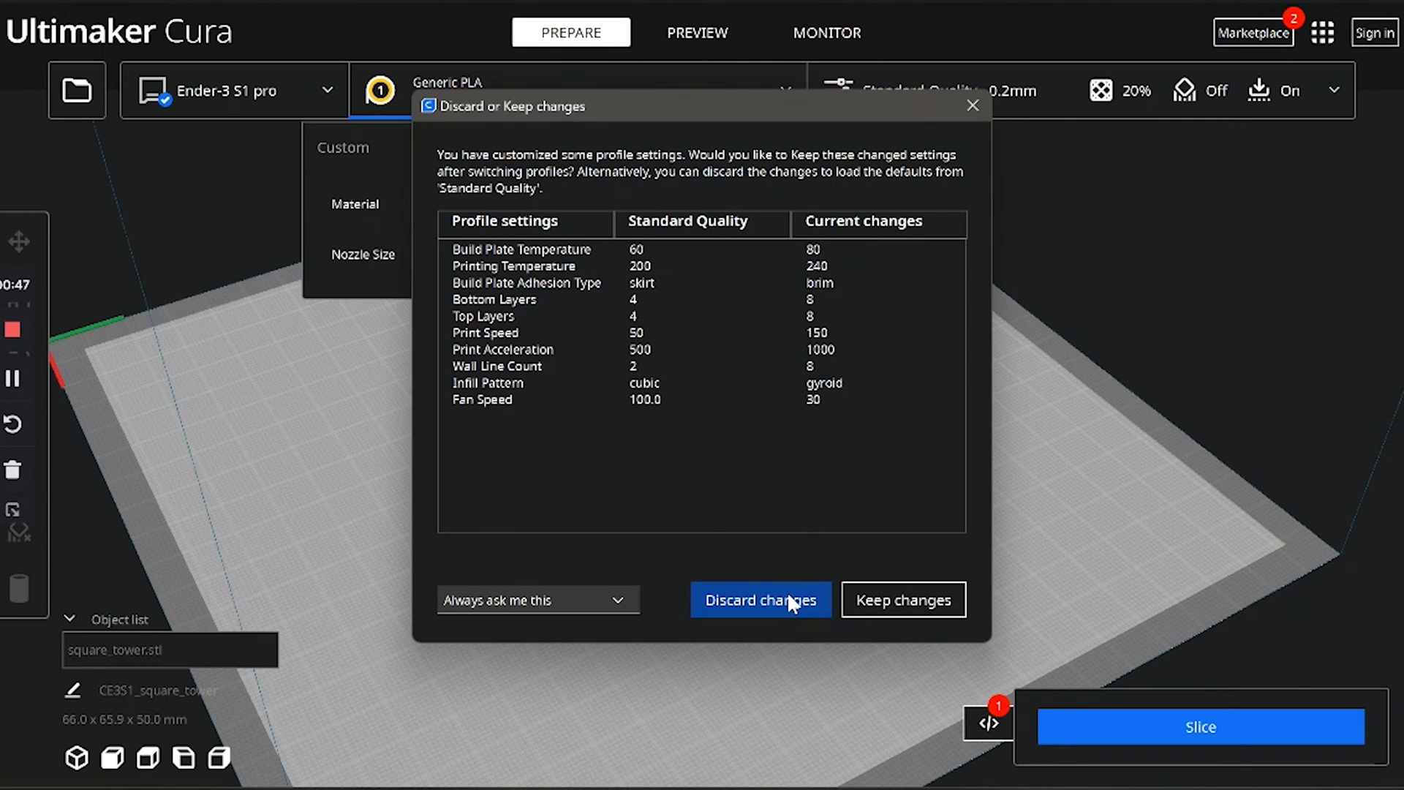
{"action": "left_click", "coordinate": [759, 599]}
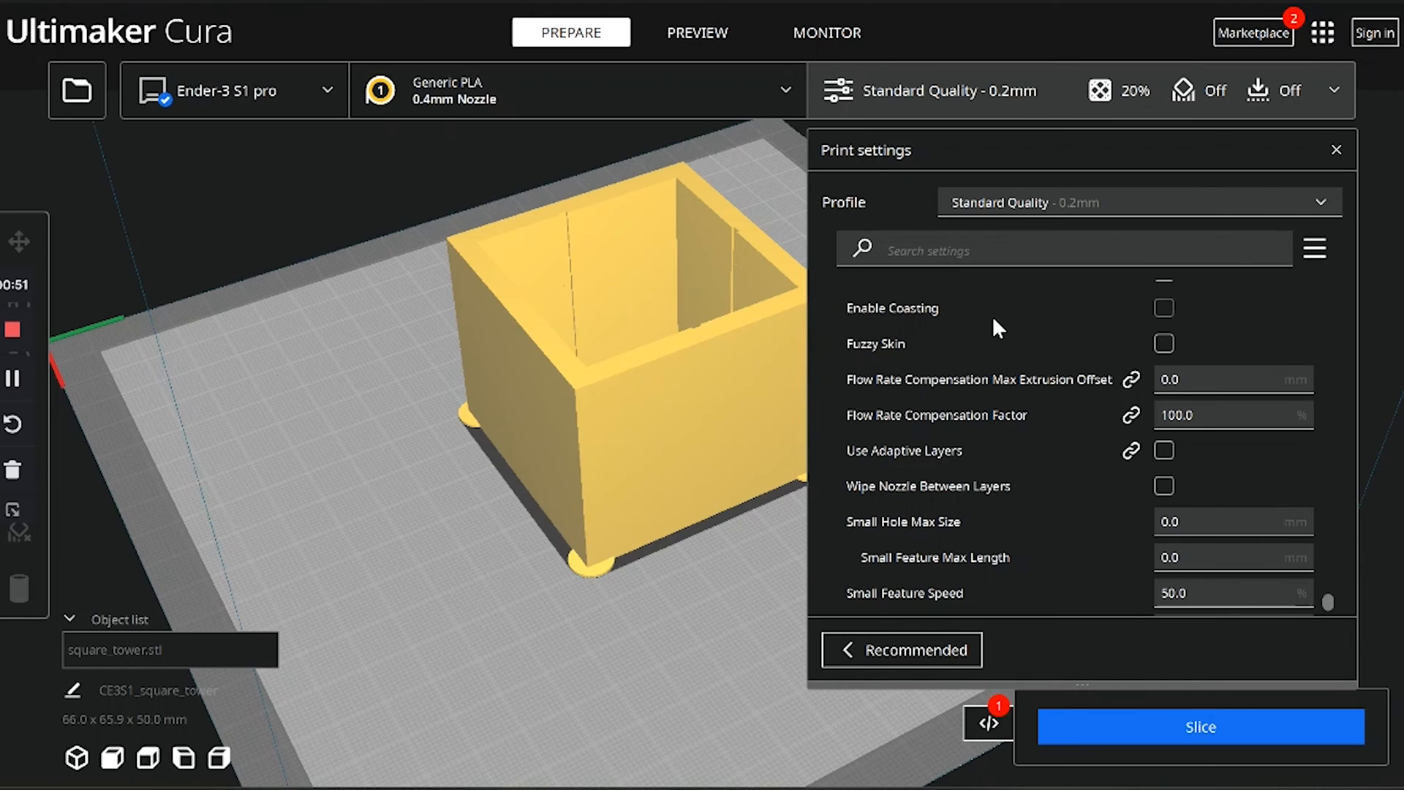
Set layer height to 0.3 mm and print speed to 100 mm/s, then return to Recommended
{"action": "scroll", "scroll_direction": "down", "scroll_amount": 3}
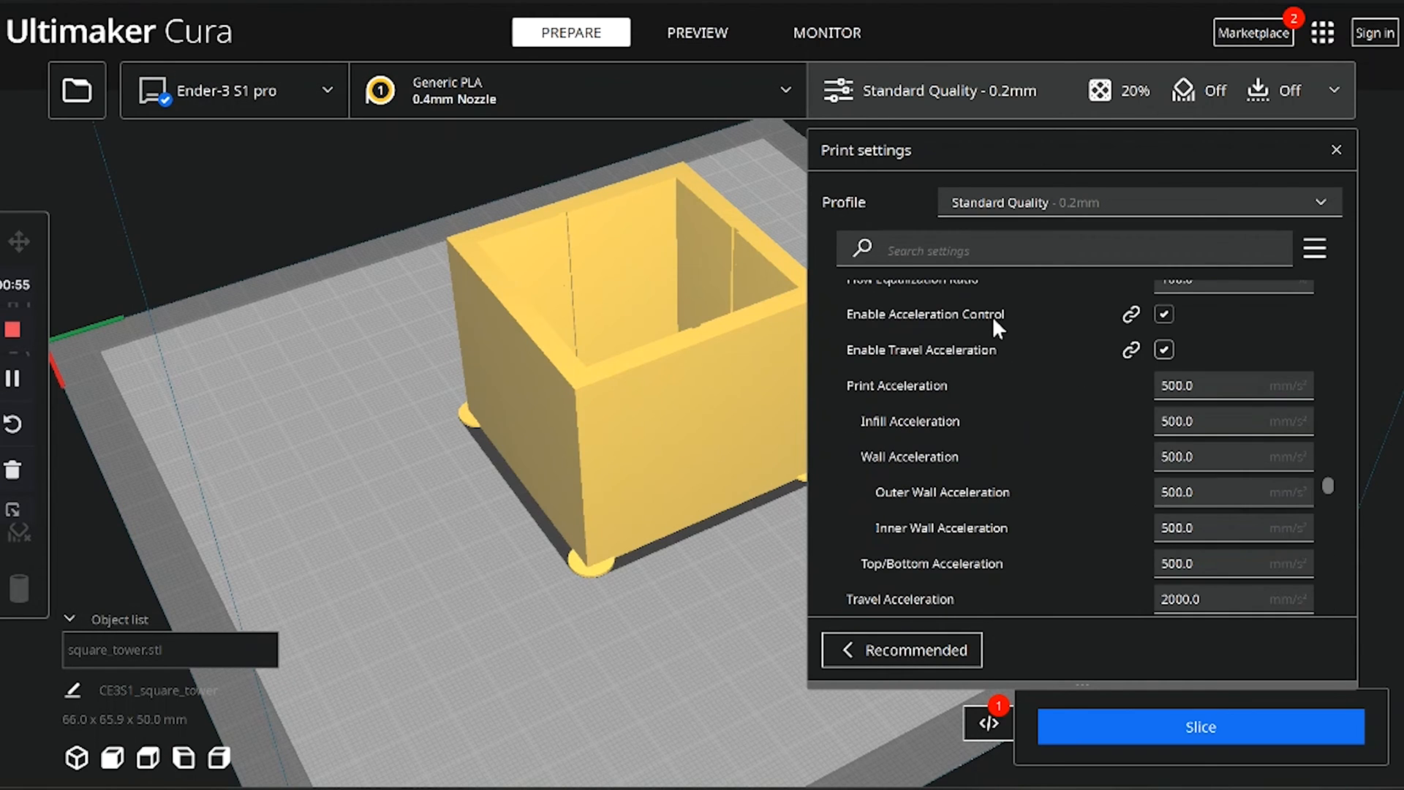
{"action": "scroll", "scroll_direction": "down", "scroll_amount": 3}
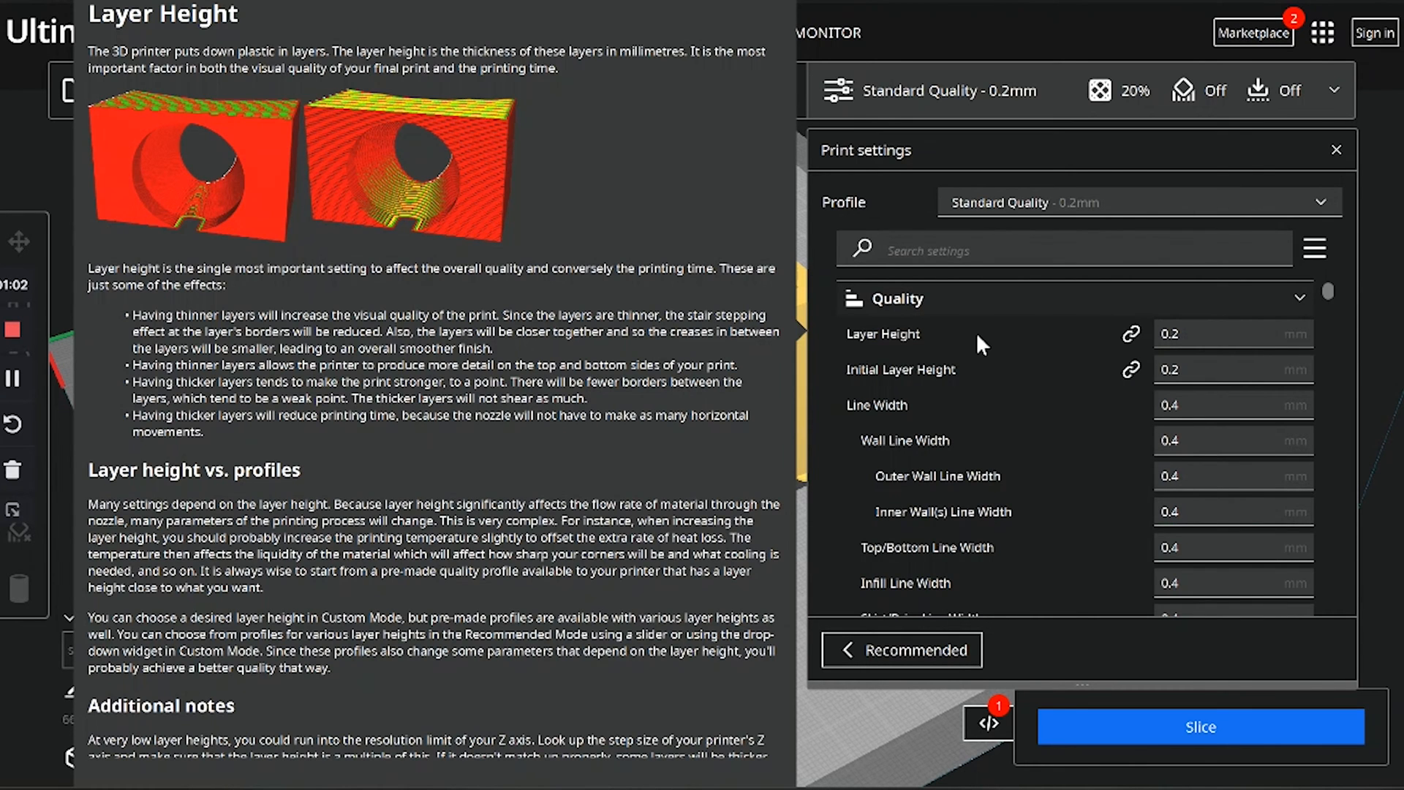
{"action": "left_click", "coordinate": [1232, 333]}
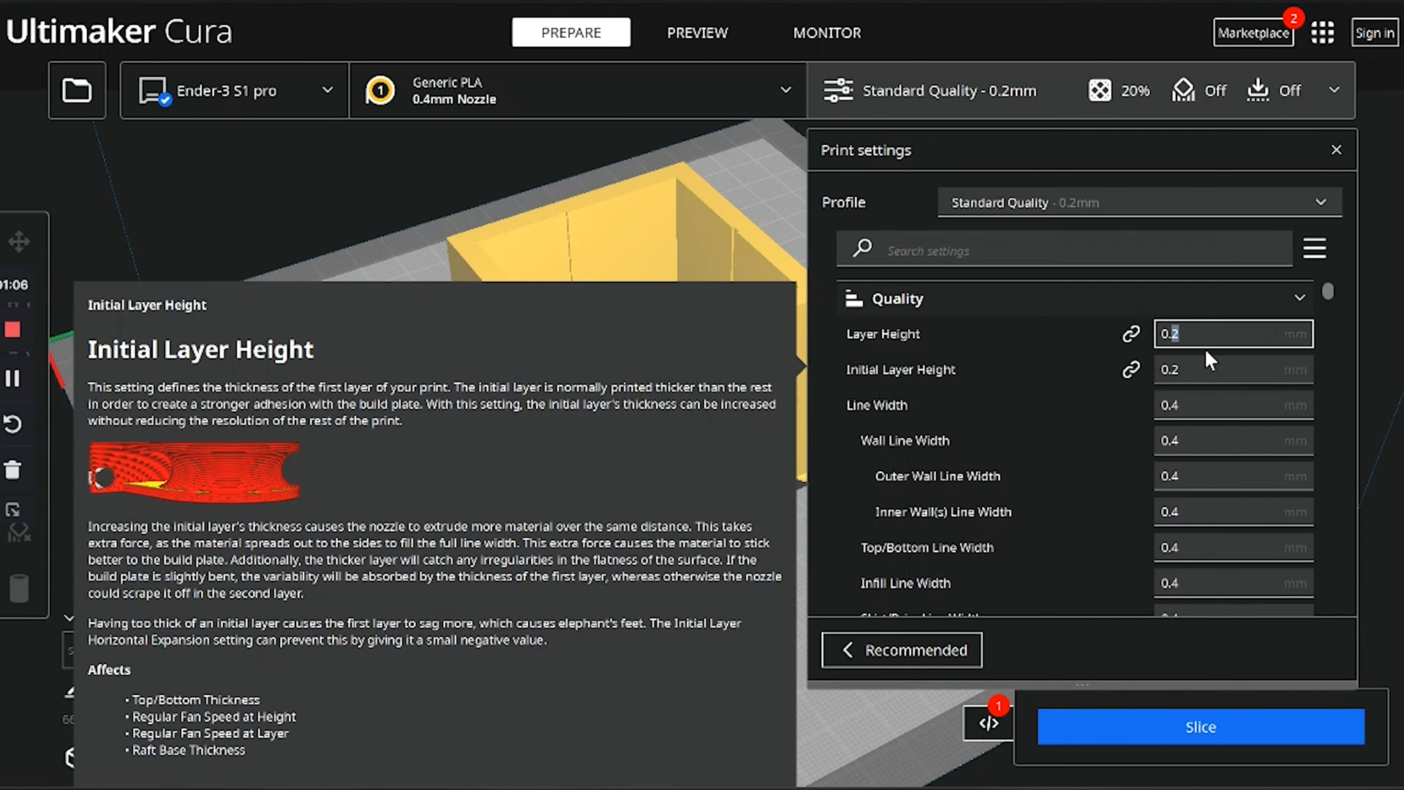
{"action": "type", "text": "0.3"}
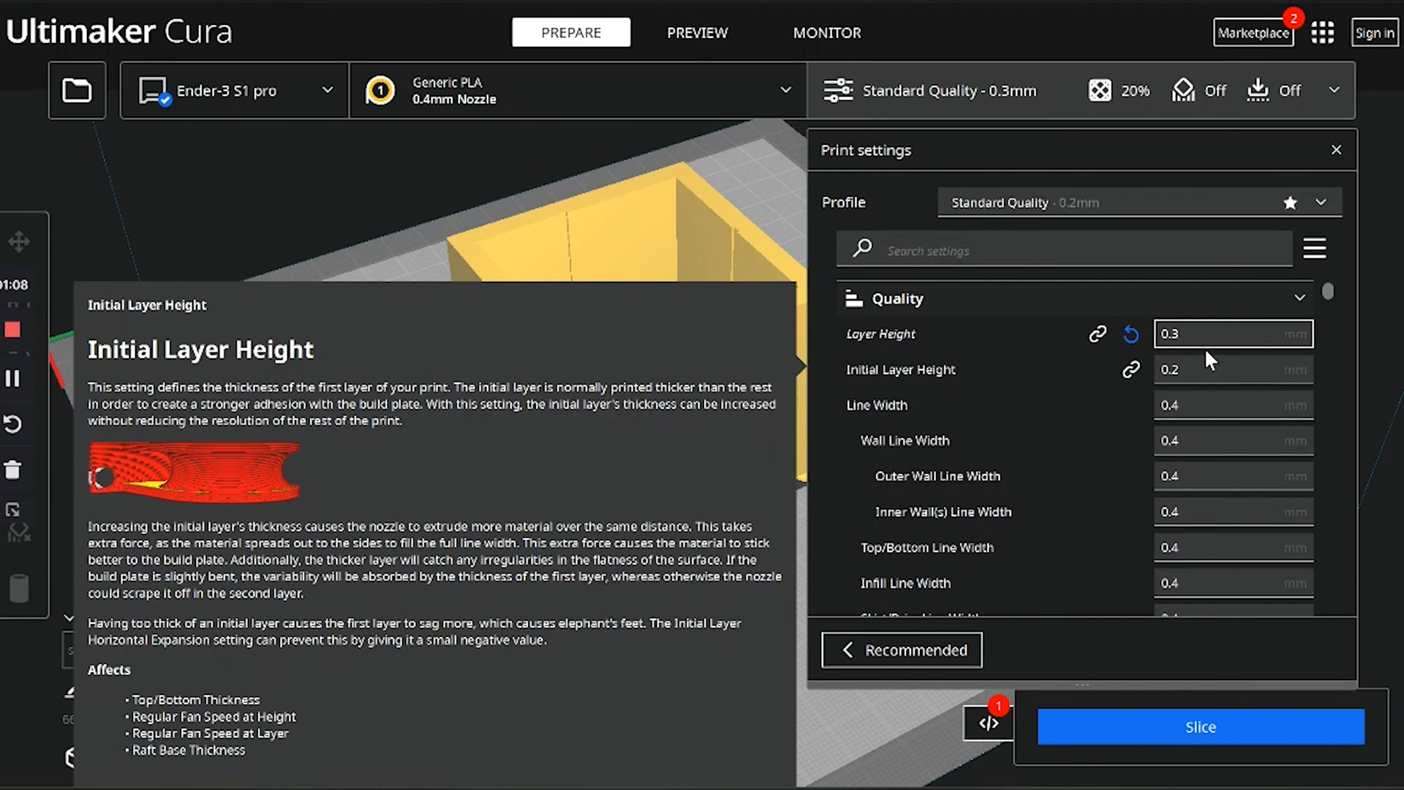
{"action": "scroll", "scroll_direction": "down", "scroll_amount": 3}
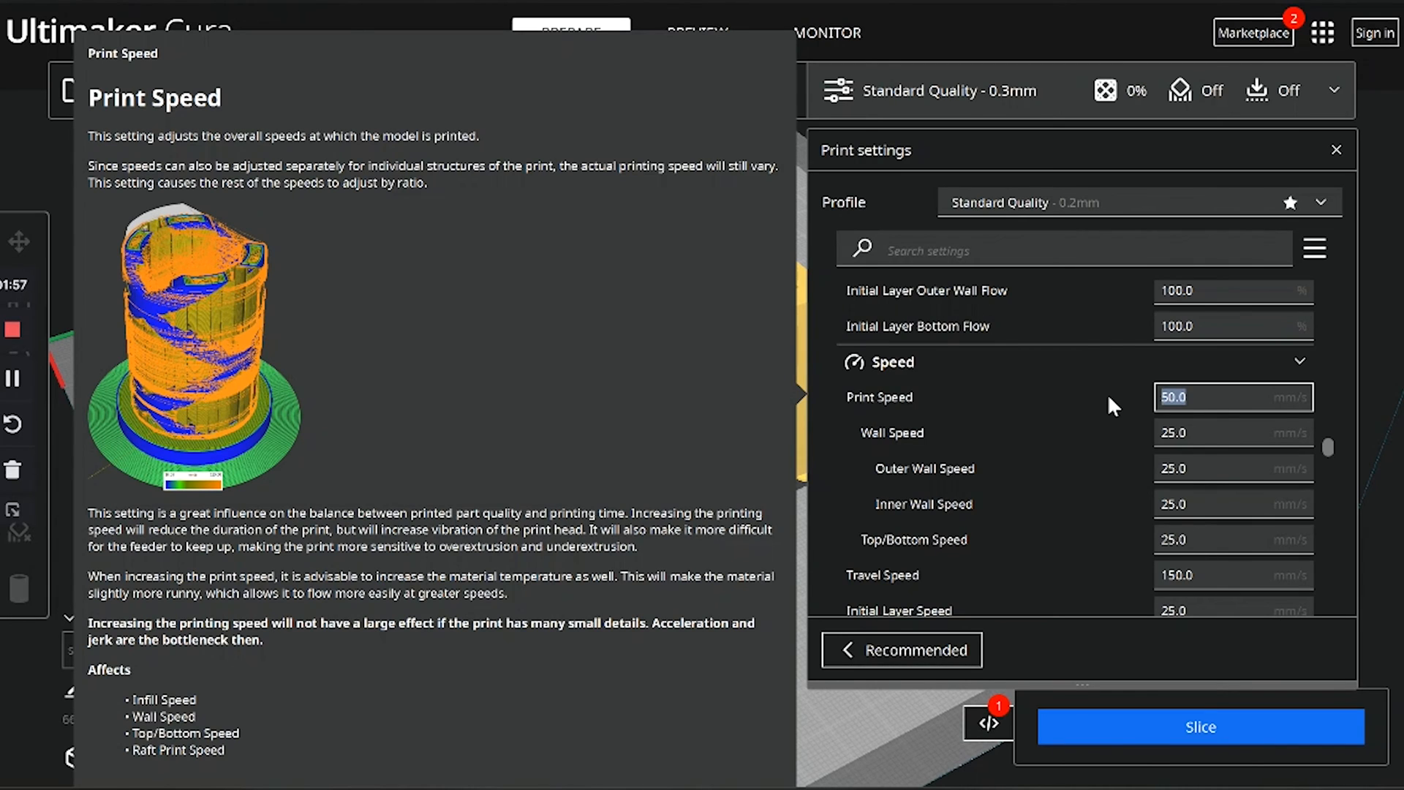
{"action": "type", "text": "100"}
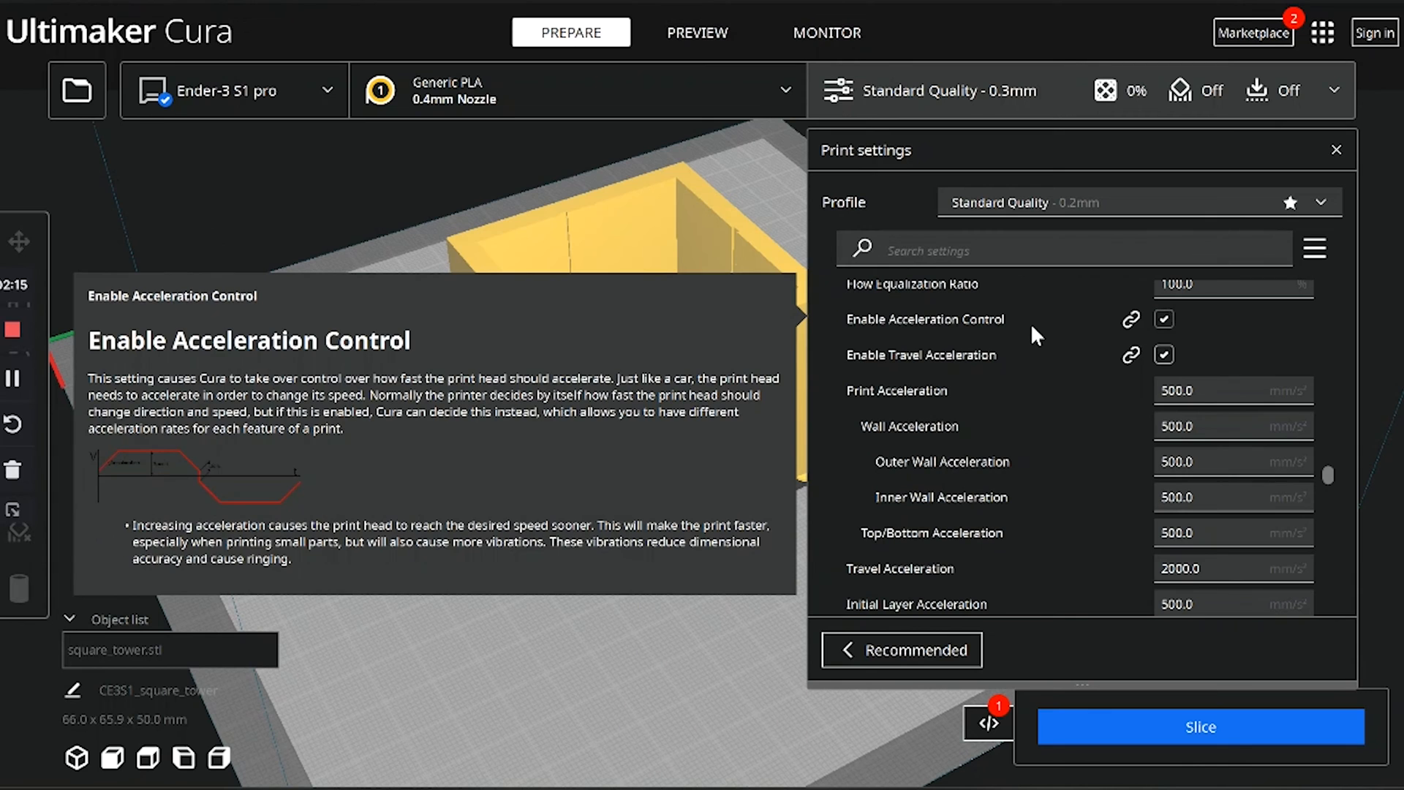
{"action": "scroll", "scroll_direction": "down", "scroll_amount": 3}
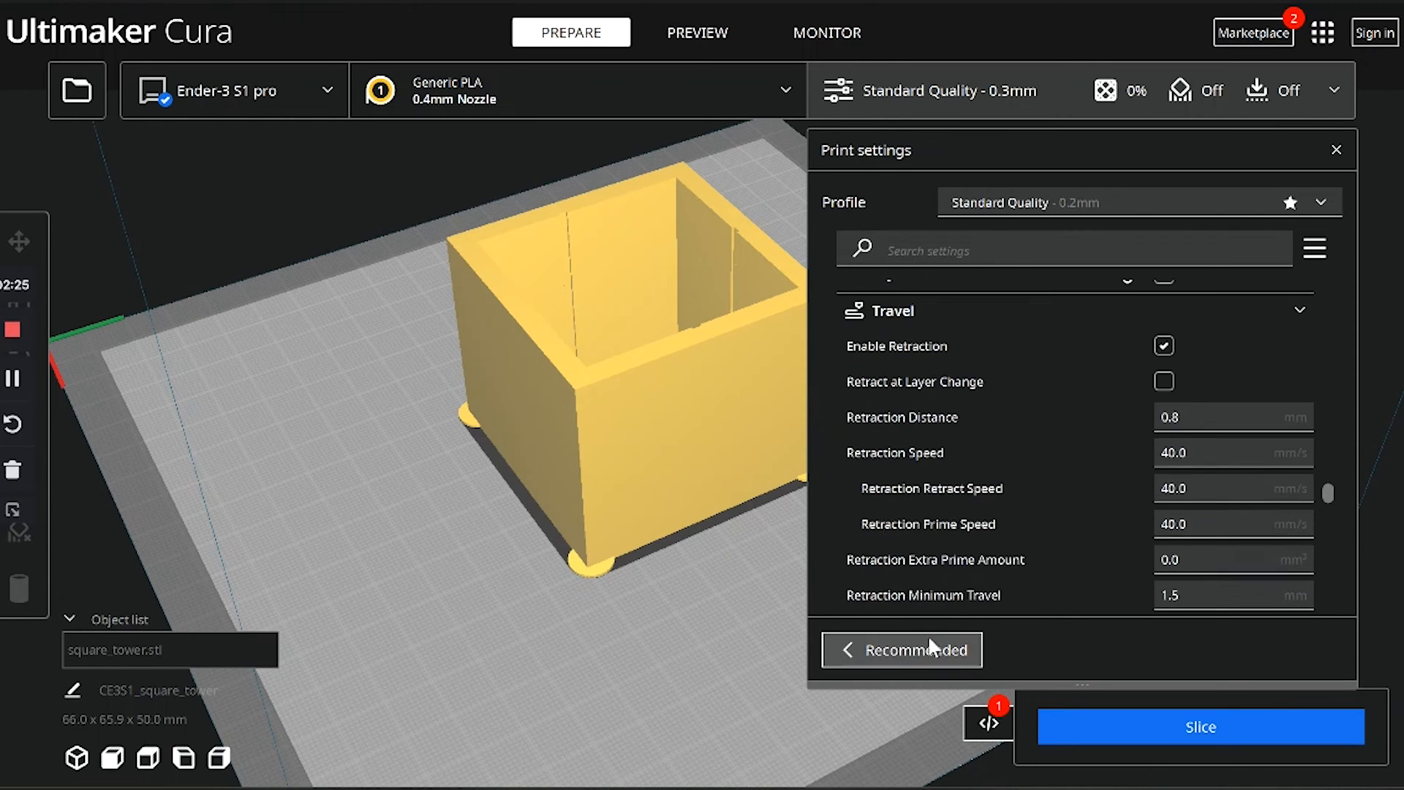
{"action": "left_click", "coordinate": [1201, 726]}
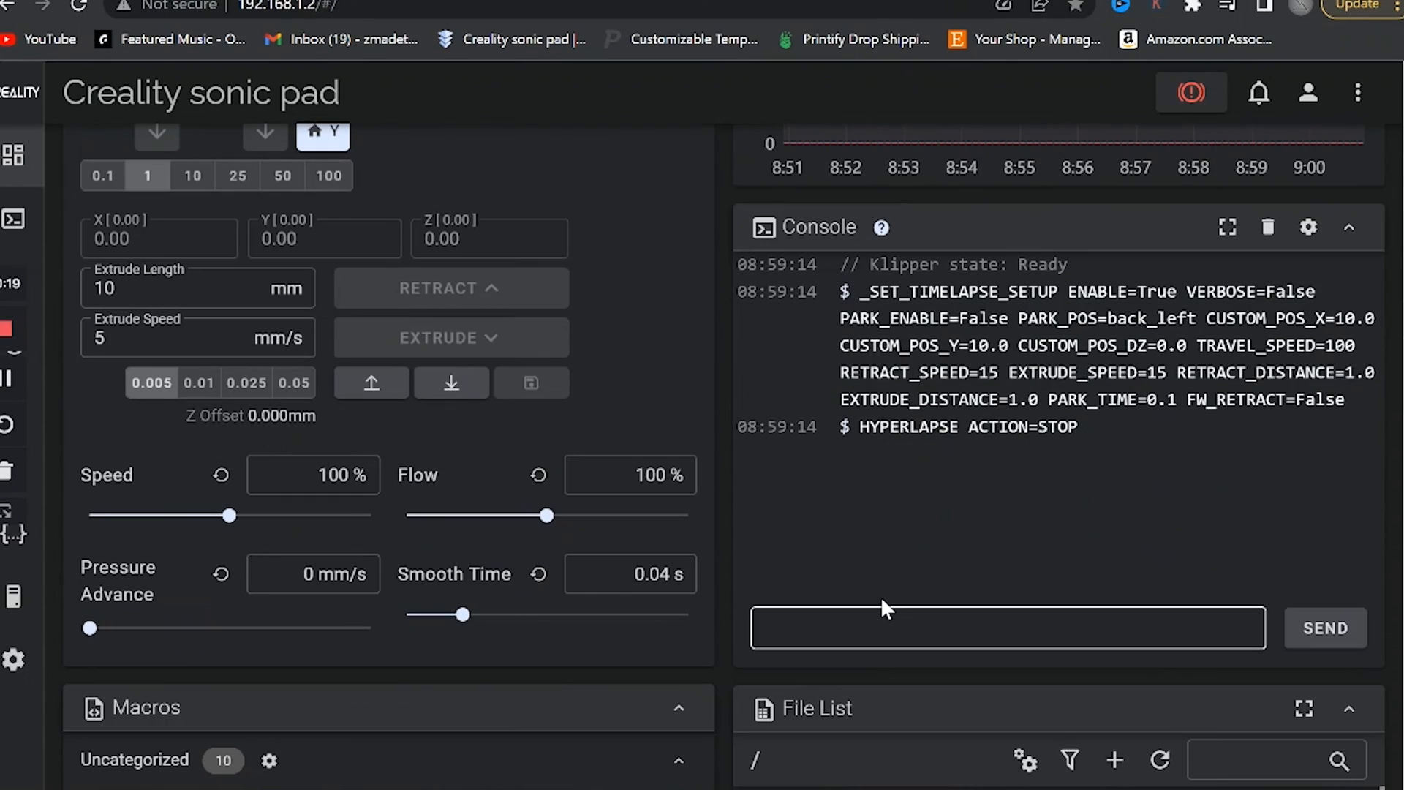
Send SET_VELOCITY_LIMIT SQUARE_CORNER_VELOCITY=1 ACCEL=500, then copy the direct-drive TUNING_TOWER command from the Klipper docs
{"action": "left_click", "coordinate": [1006, 628]}
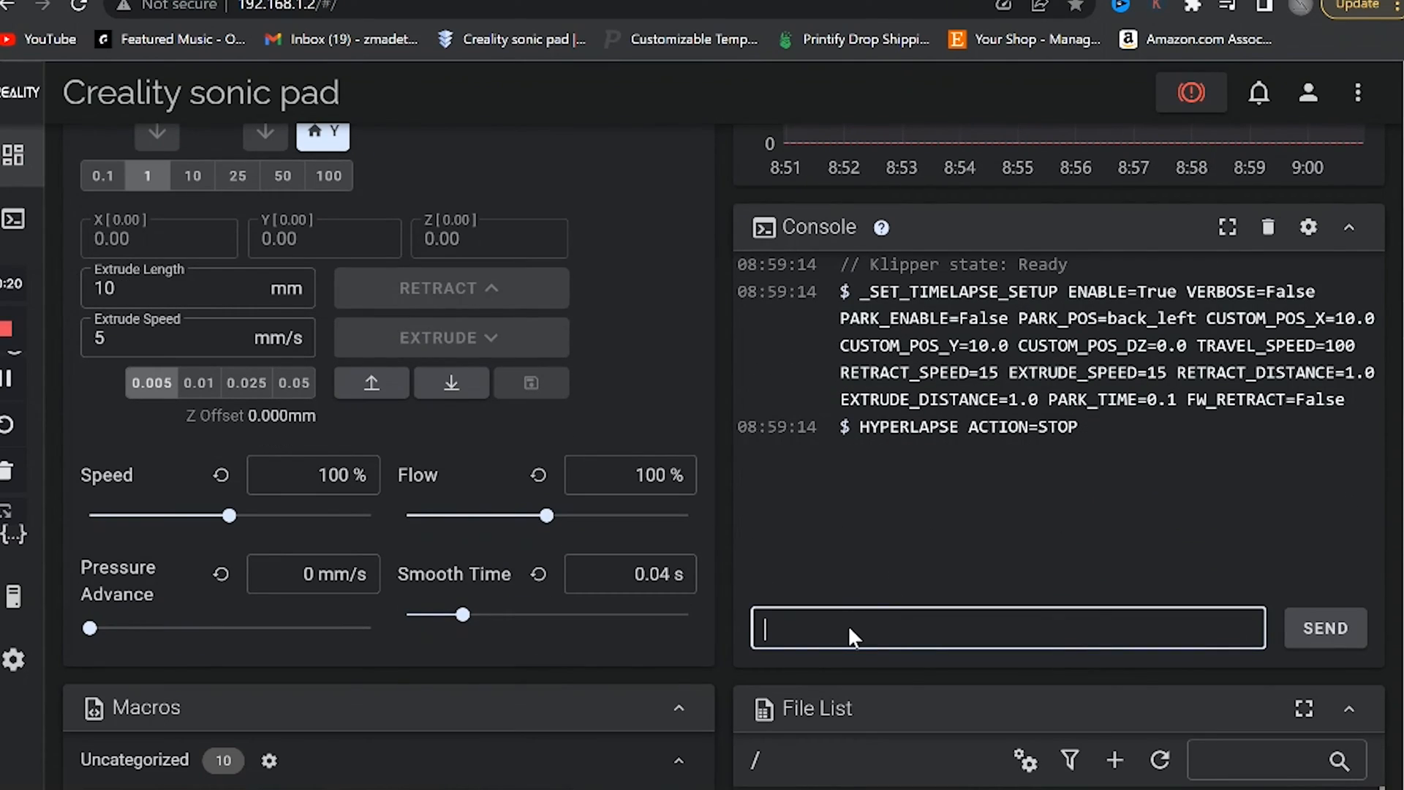
{"action": "type", "text": "SET_VELOCITY_LIMIT SQUARE_CORNER_VELOCITY=1 ACCEL=500"}
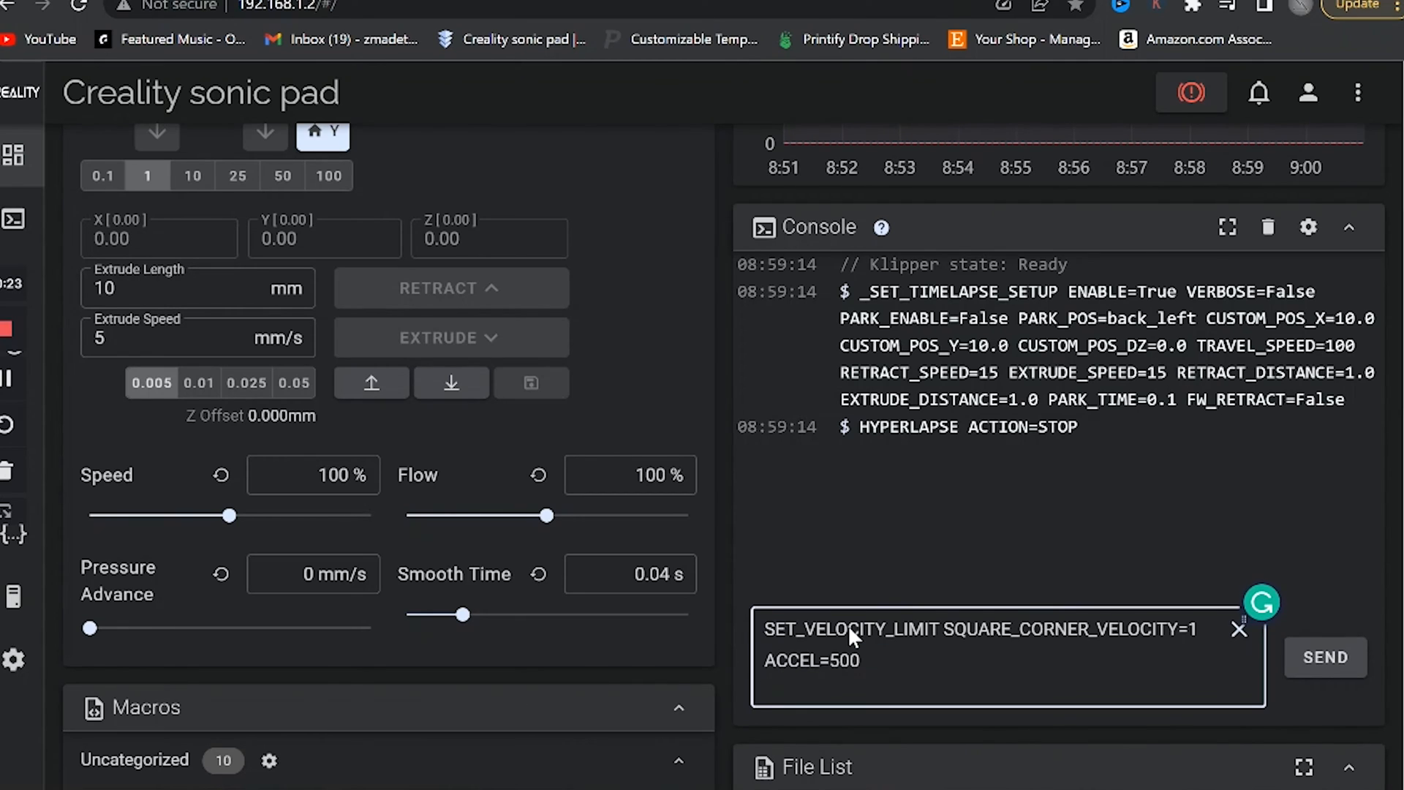
{"action": "left_click", "coordinate": [1325, 657]}
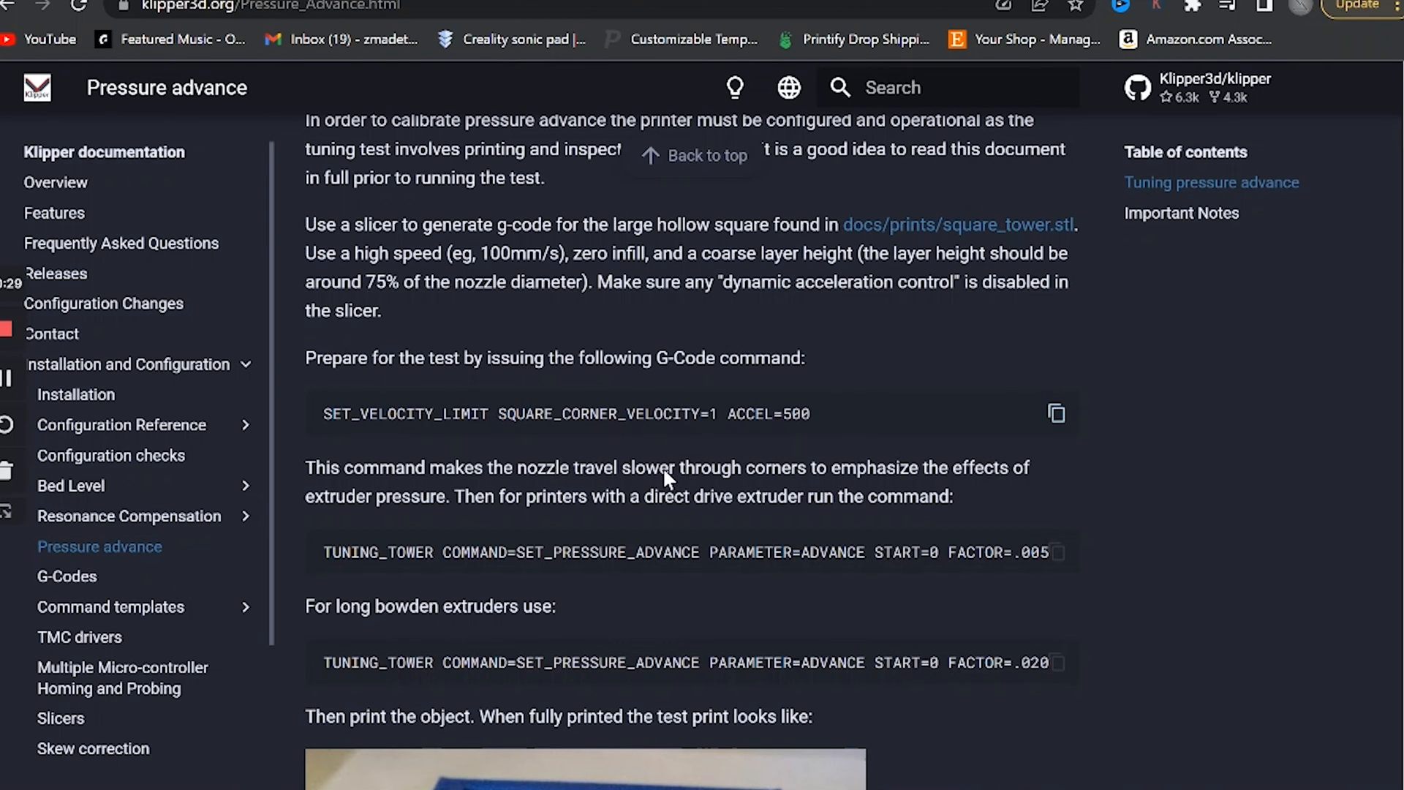
{"action": "mouse_move", "coordinate": [1058, 553]}
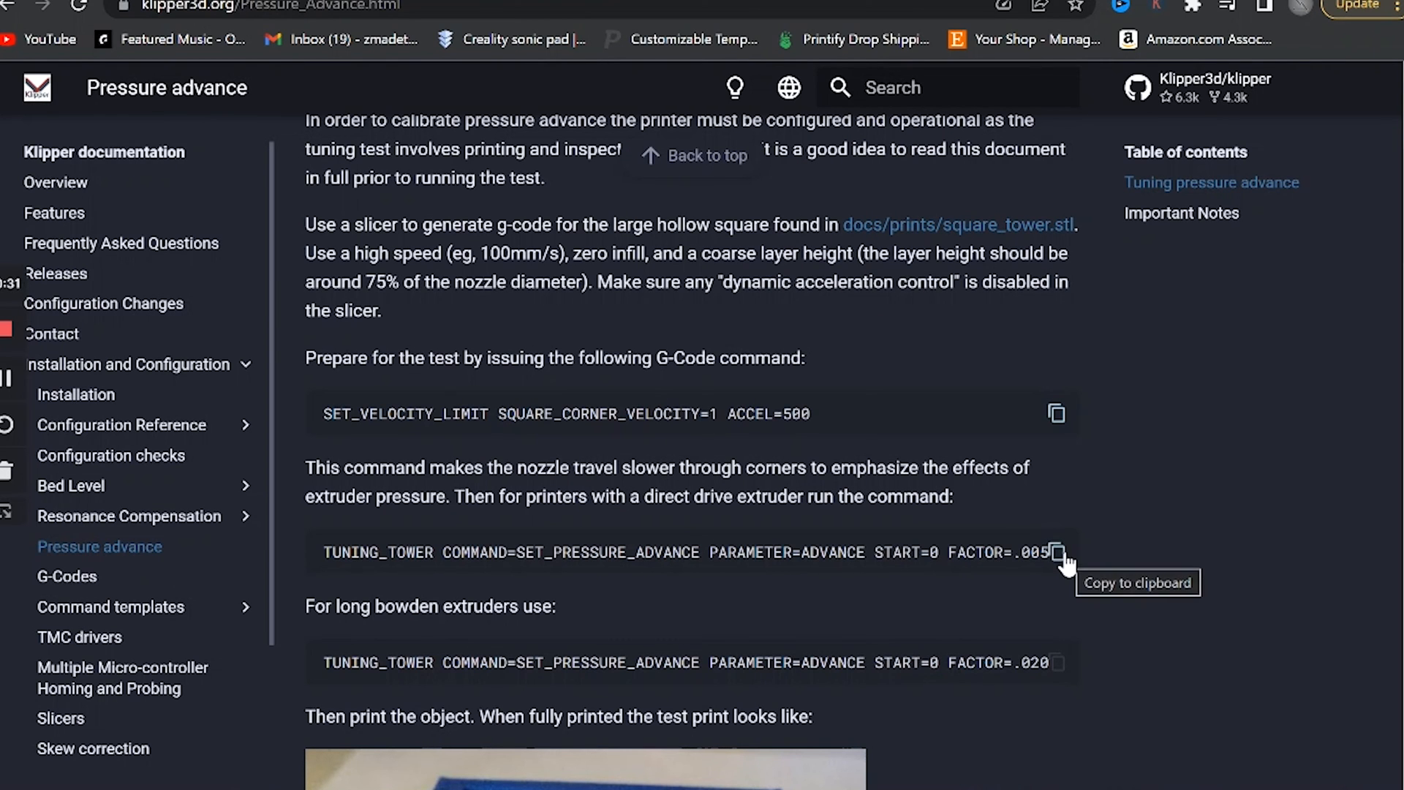
{"action": "left_click", "coordinate": [1058, 552]}
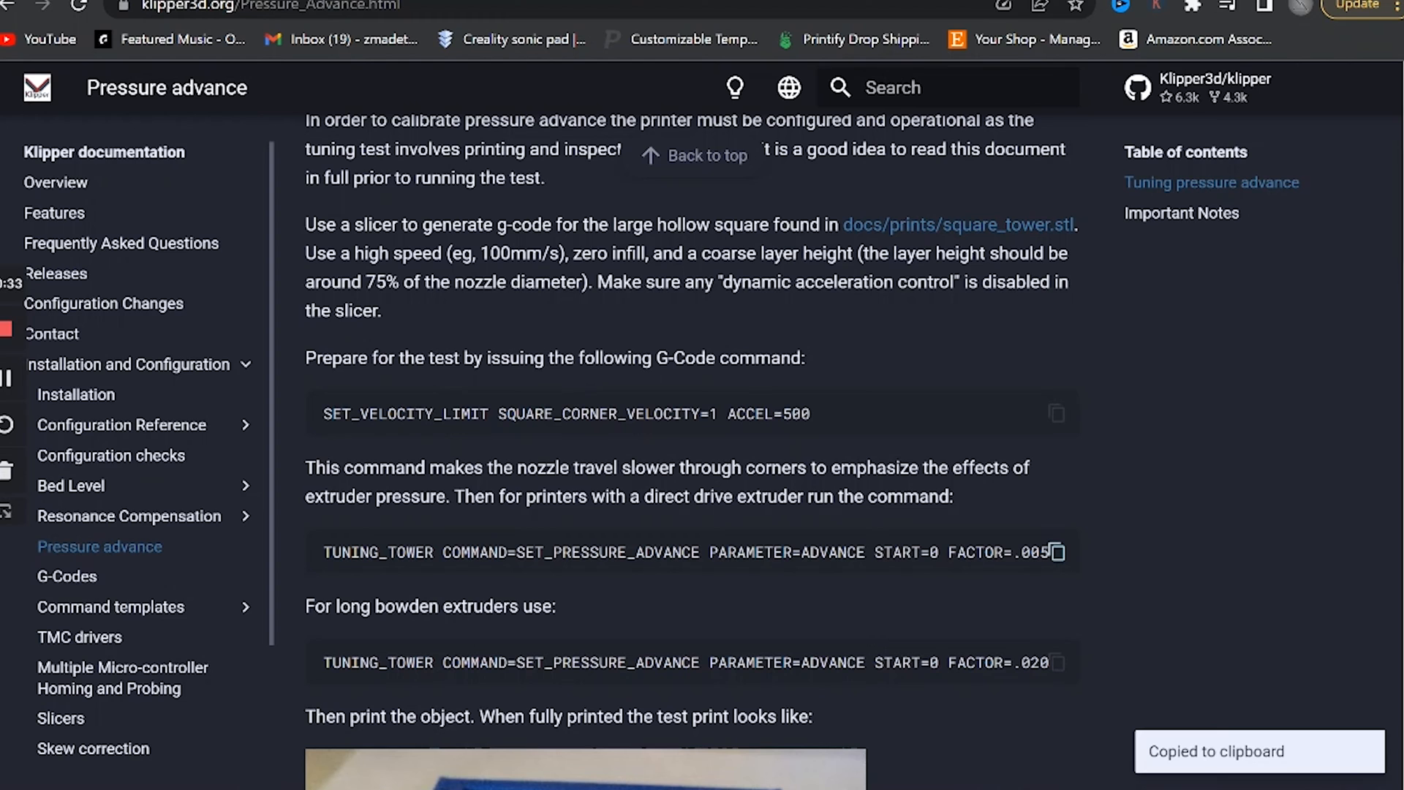
{"action": "left_click", "coordinate": [523, 39]}
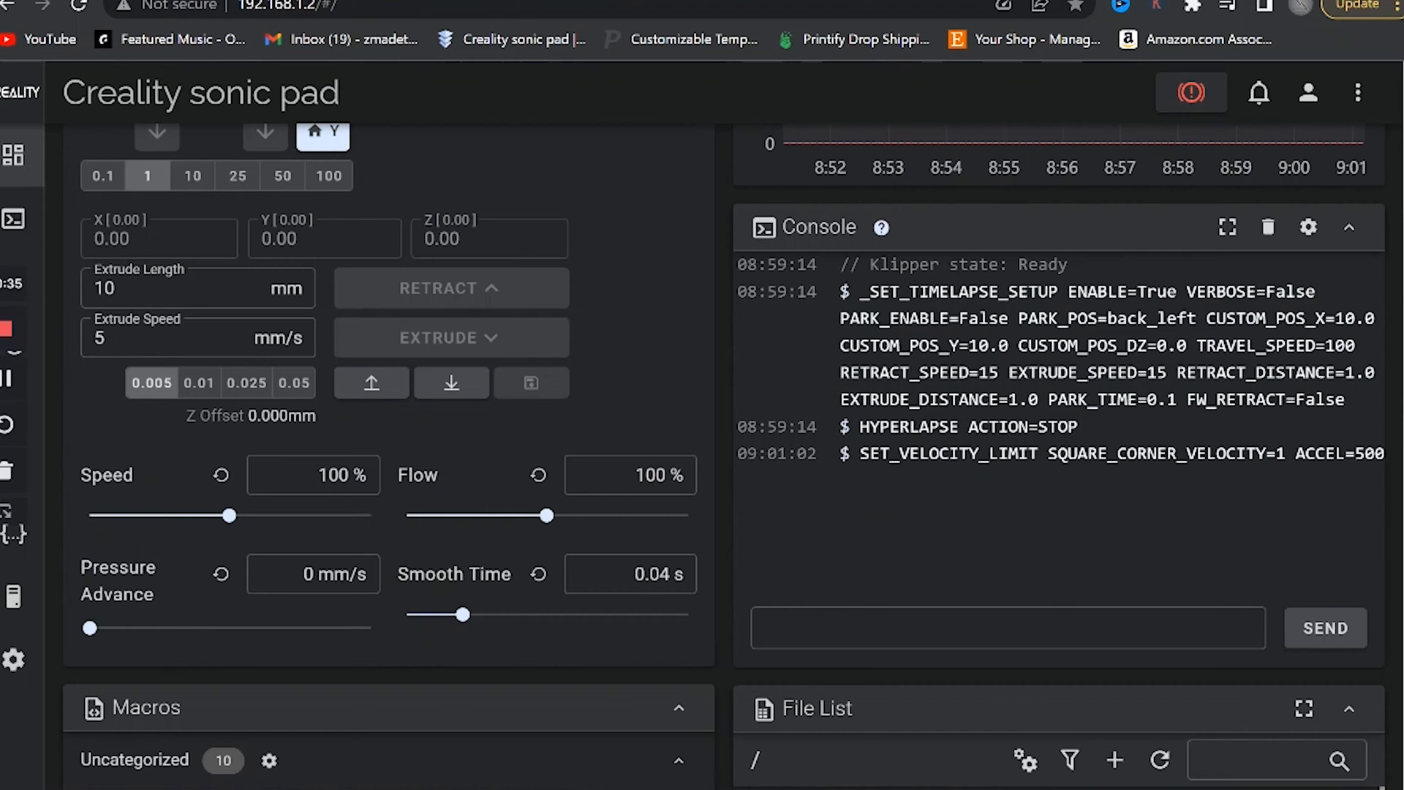
Paste the direct-drive TUNING_TOWER pressure-advance command into the console and send it
{"action": "left_click", "coordinate": [1006, 626]}
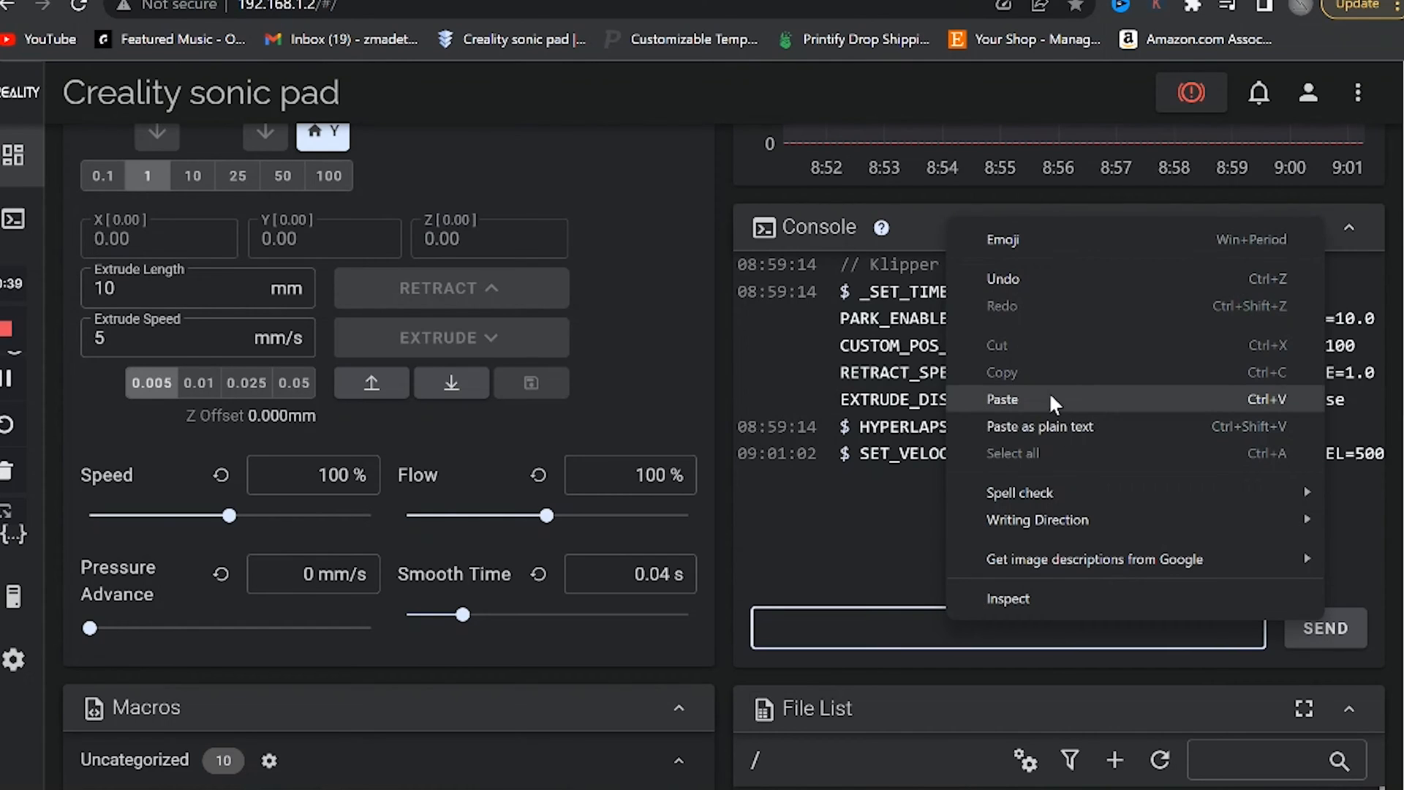
{"action": "left_click", "coordinate": [1002, 399]}
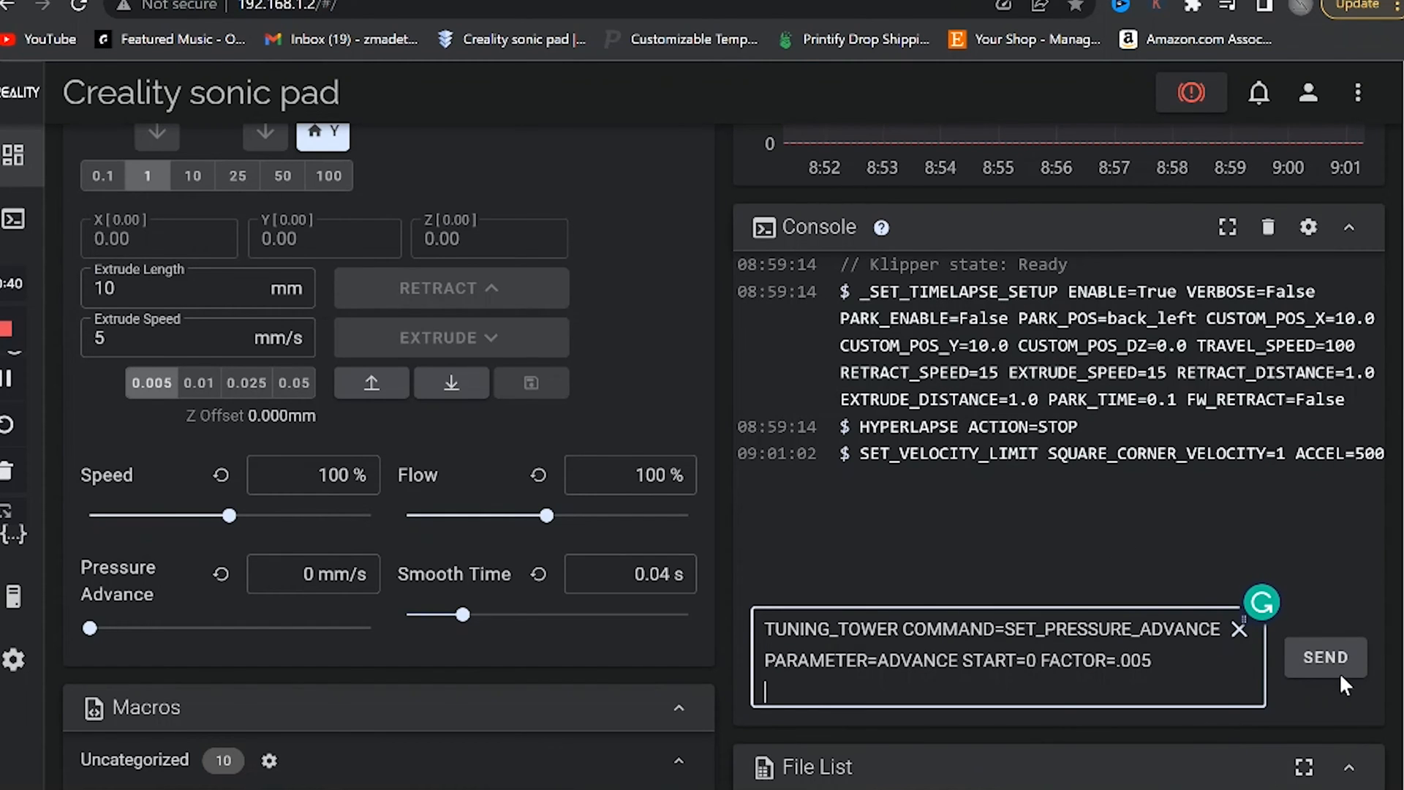
{"action": "left_click", "coordinate": [1325, 657]}
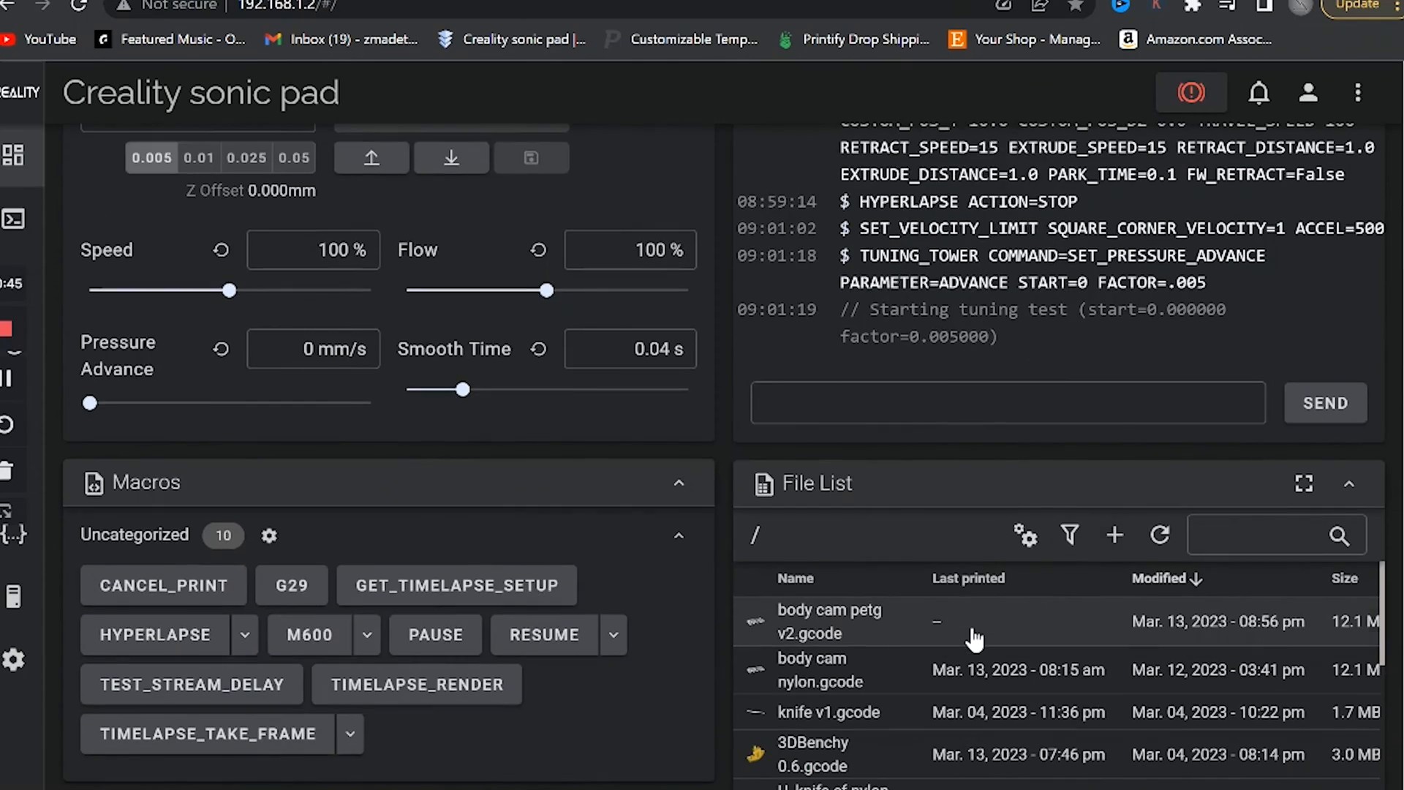
{"action": "left_click", "coordinate": [1115, 535]}
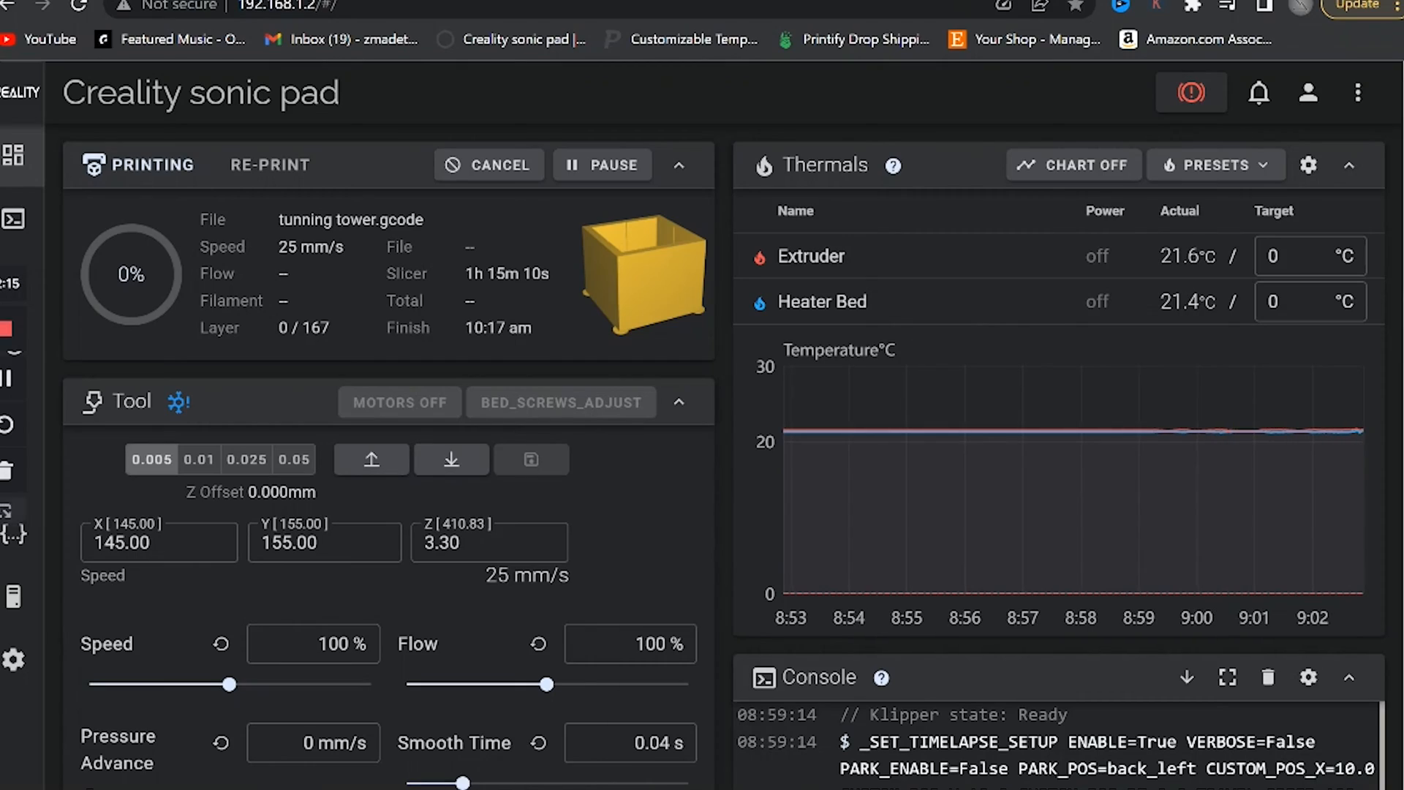
Monitor the console while the tunning tower.gcode print runs to completion
{"action": "scroll", "scroll_direction": "down", "scroll_amount": 3}
{"action": "type", "text": "RESTART"}
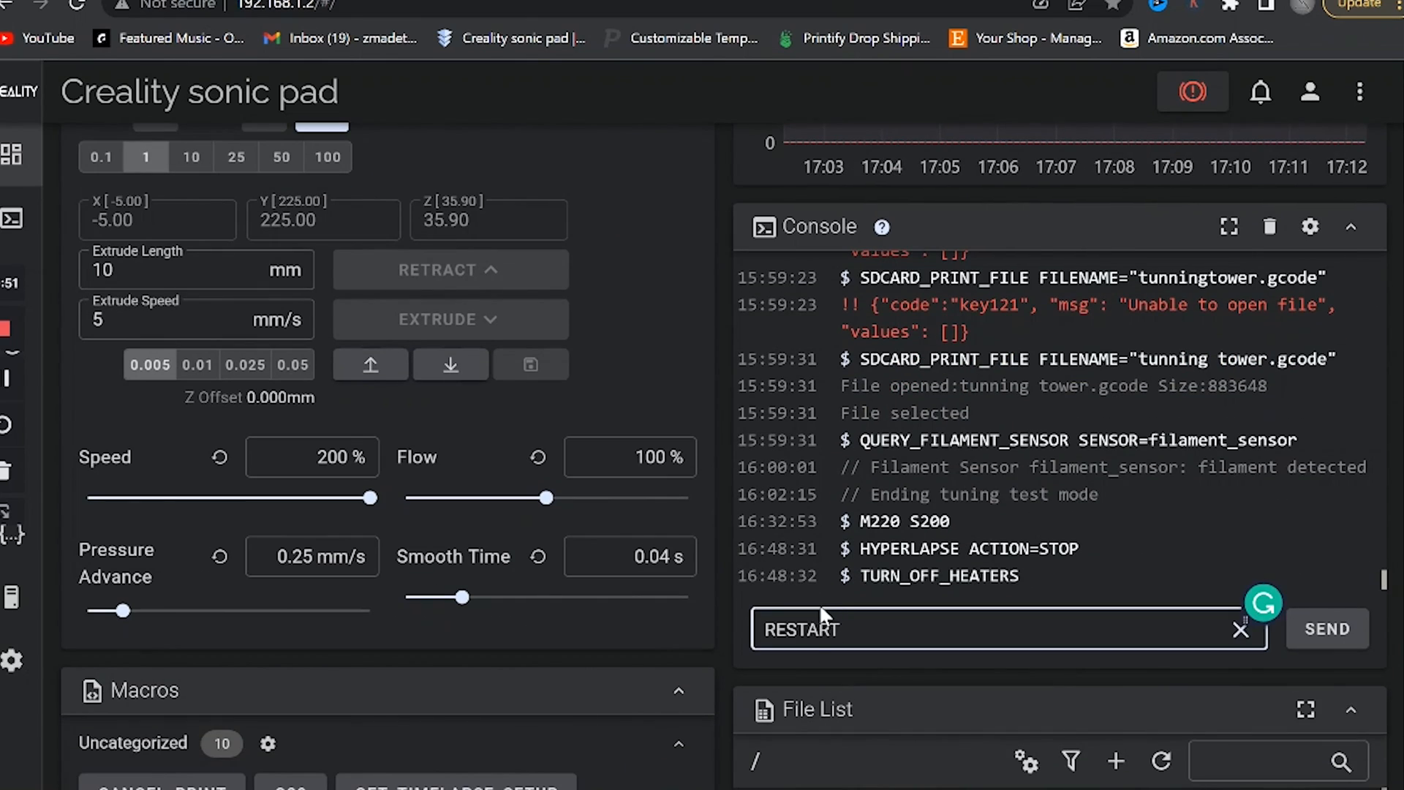
Send the RESTART command and scroll the console to confirm Klipper reports Ready
{"action": "left_click", "coordinate": [1327, 627]}
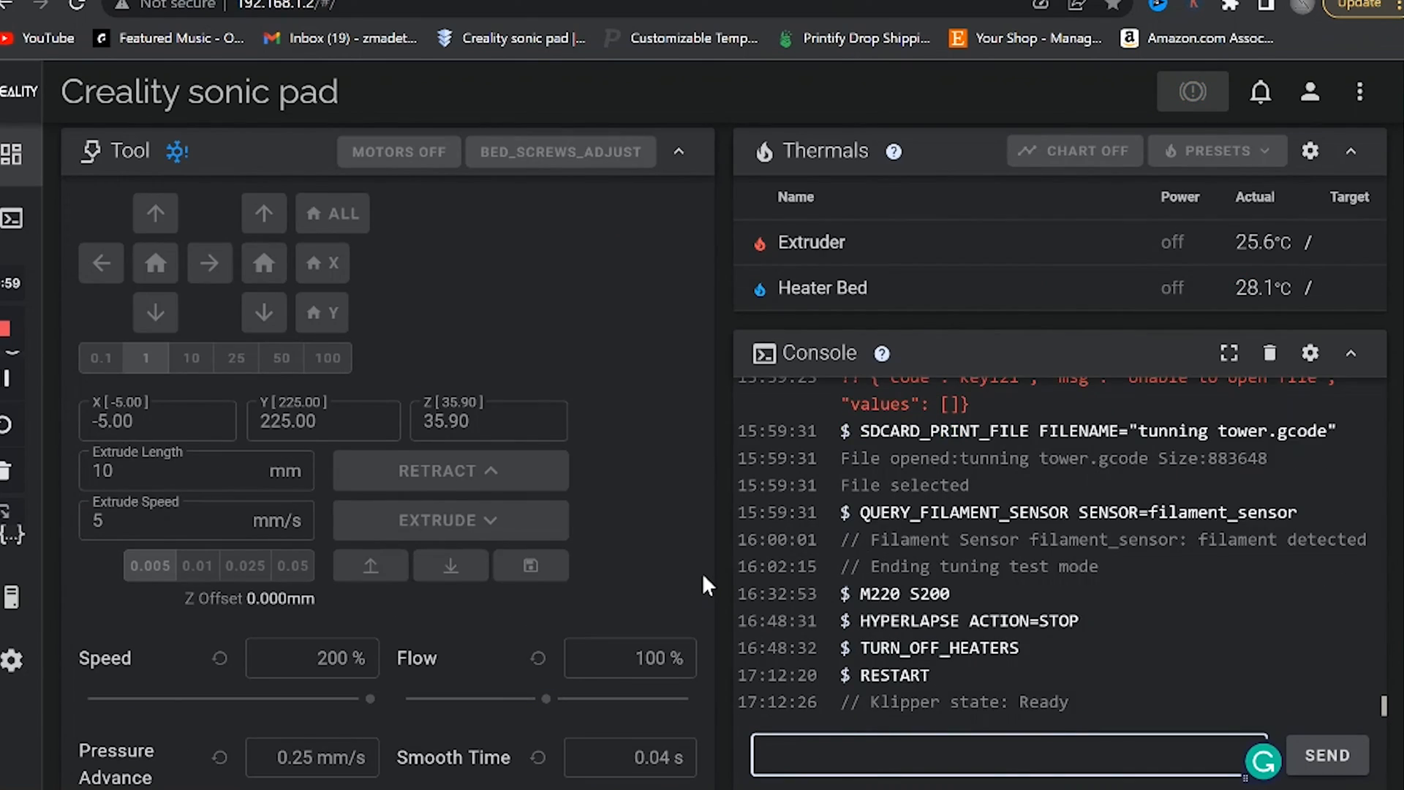
{"action": "scroll", "scroll_direction": "down", "scroll_amount": 3}
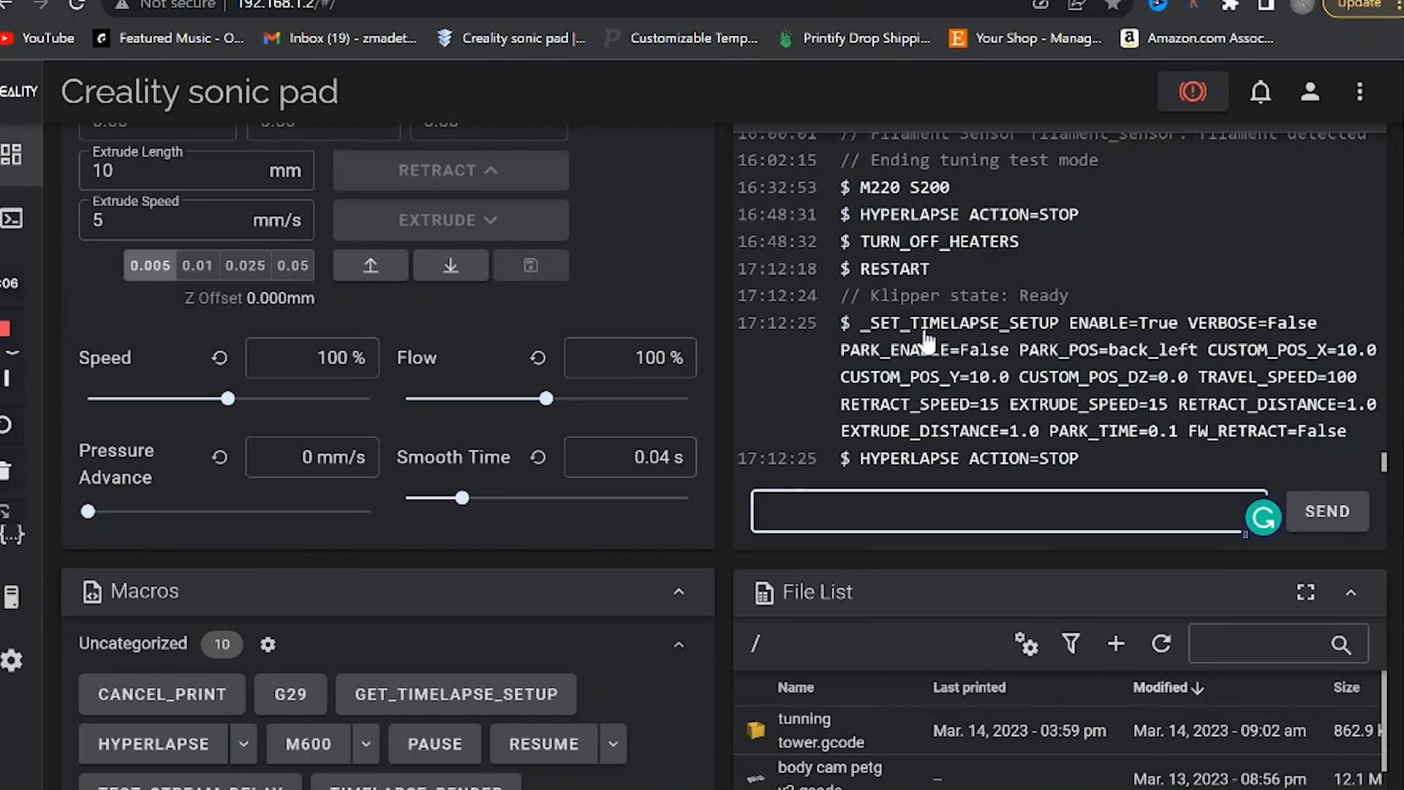